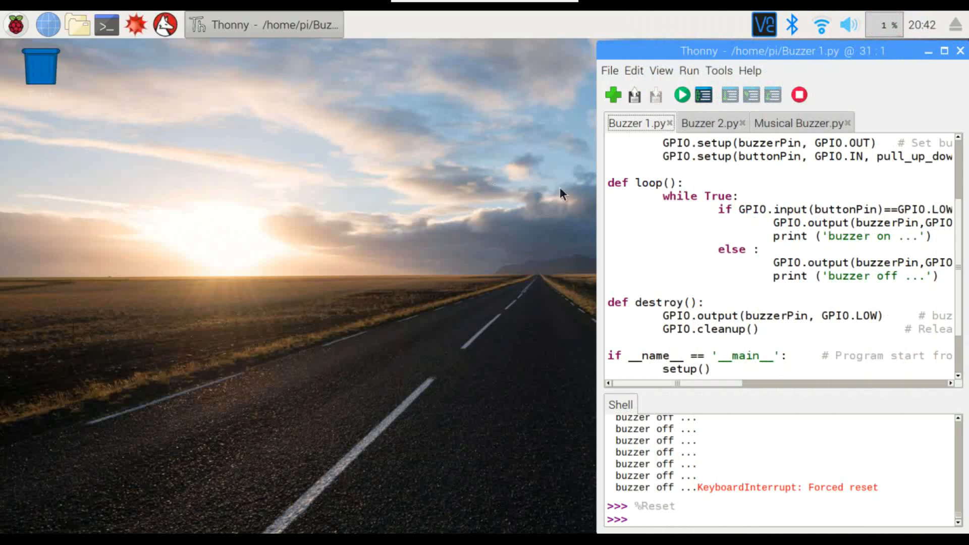
{"action": "mouse_move", "coordinate": [884, 222]}
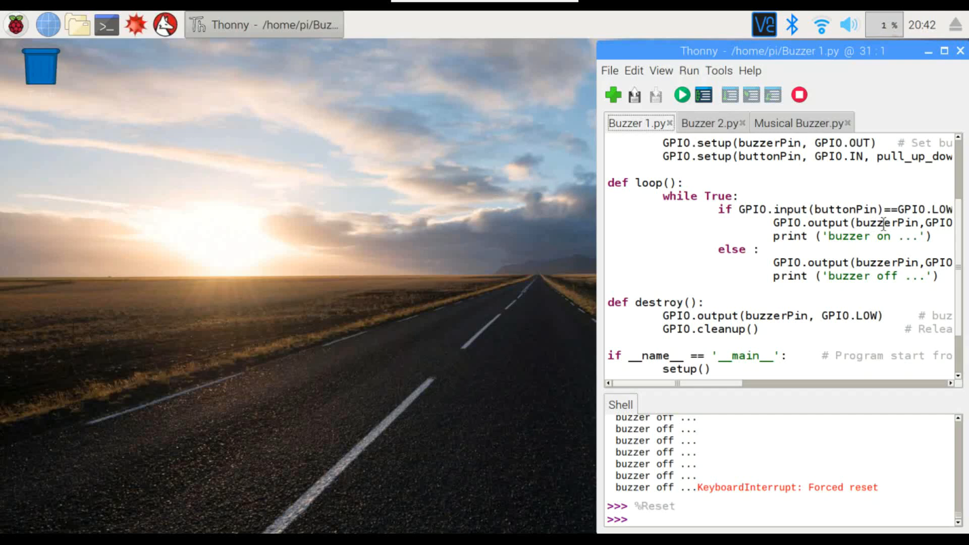
{"action": "mouse_move", "coordinate": [851, 180]}
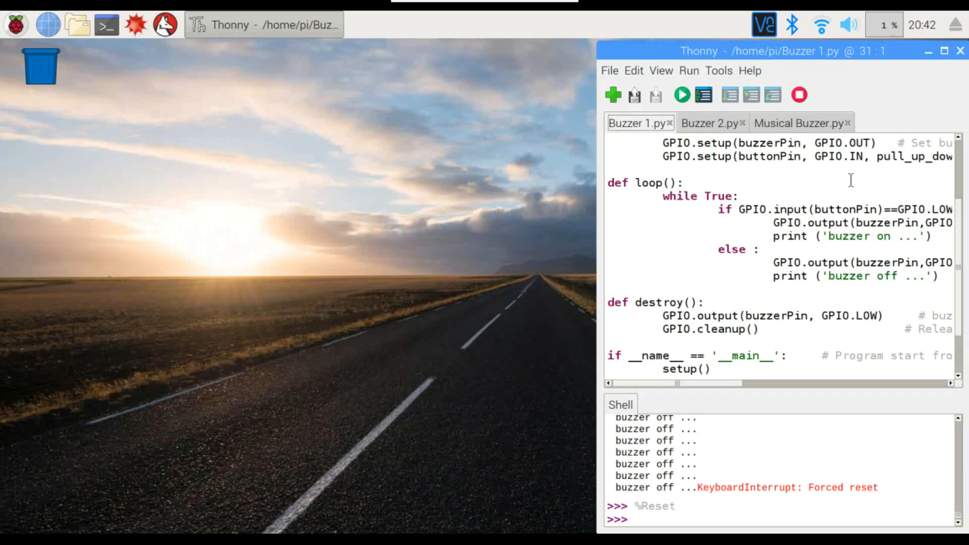
{"action": "mouse_move", "coordinate": [682, 94]}
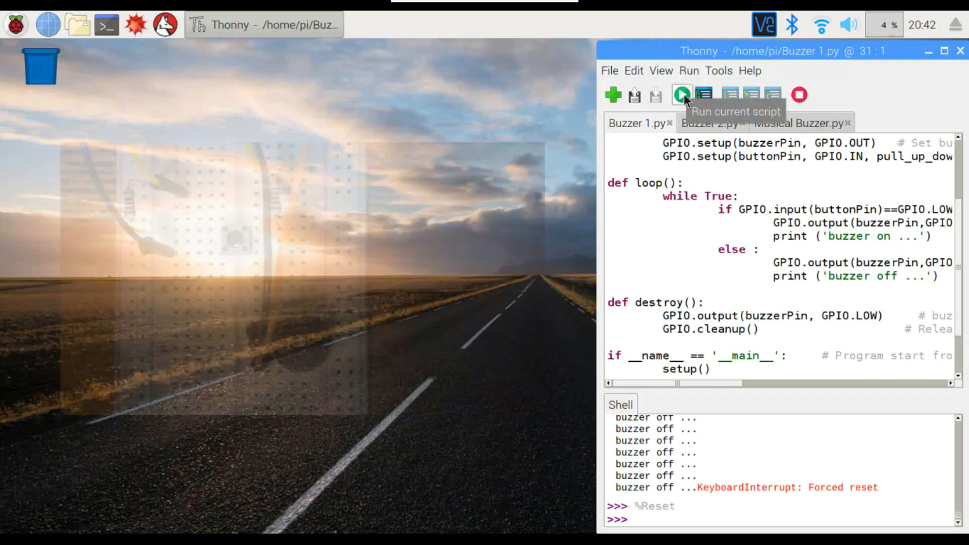
Run Buzzer 1.py until the shell prints buzzer states, then force-reset it.
{"action": "left_click", "coordinate": [682, 95]}
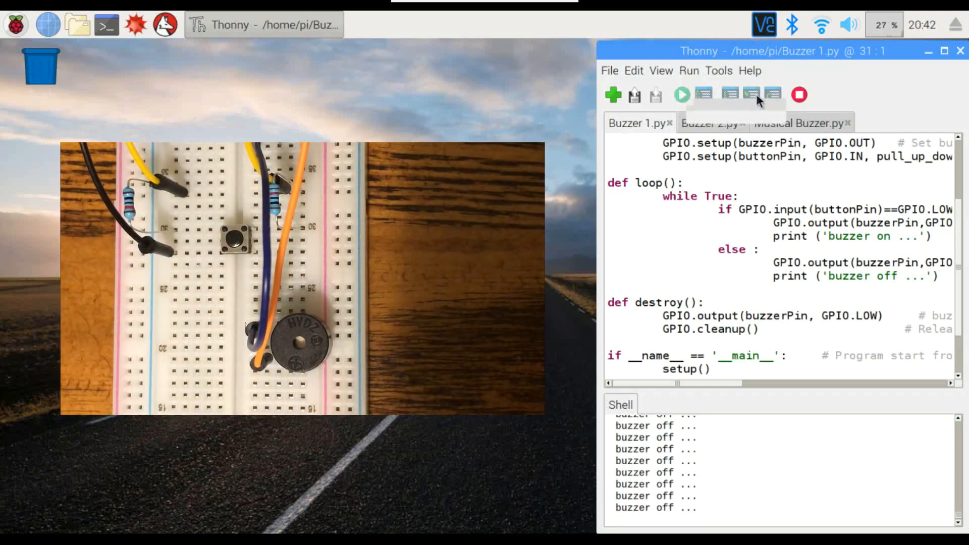
{"action": "left_click", "coordinate": [799, 94]}
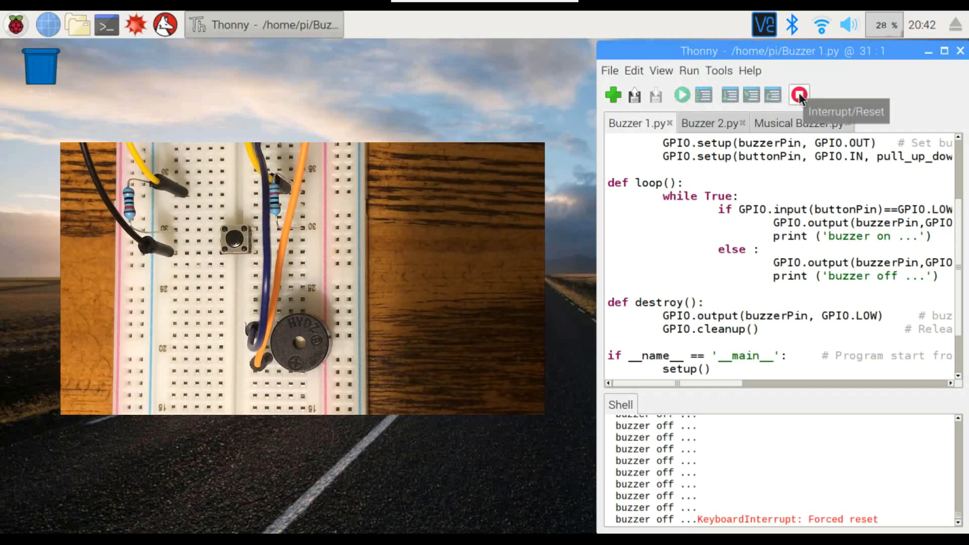
{"action": "left_click", "coordinate": [798, 95]}
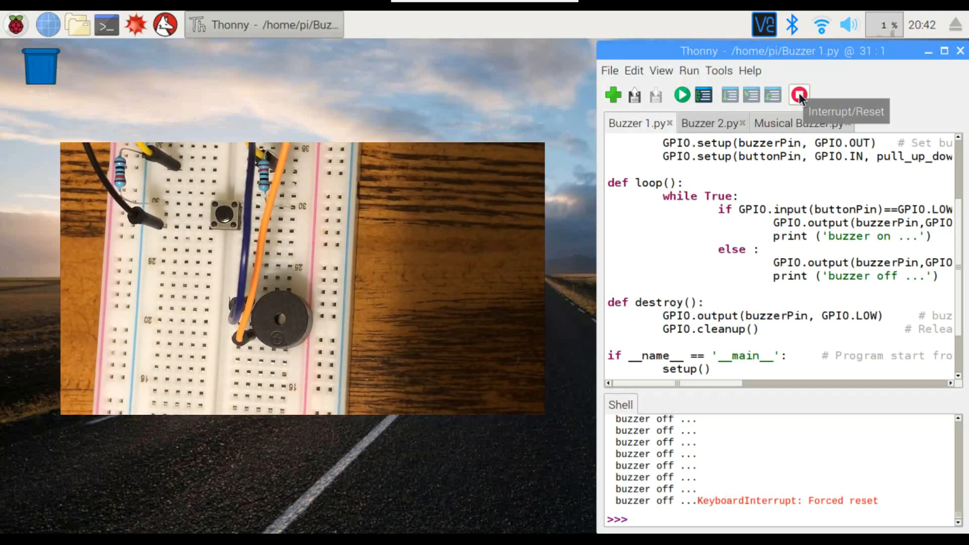
{"action": "mouse_move", "coordinate": [701, 130]}
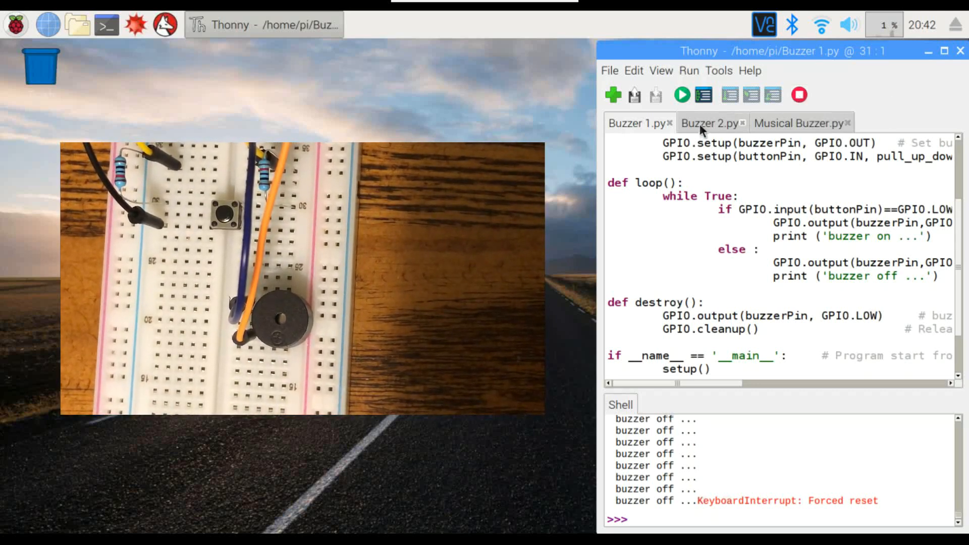
Switch to Buzzer 2.py and review its PWM setup, alertor loop and stopAlertor code.
{"action": "left_click", "coordinate": [711, 123]}
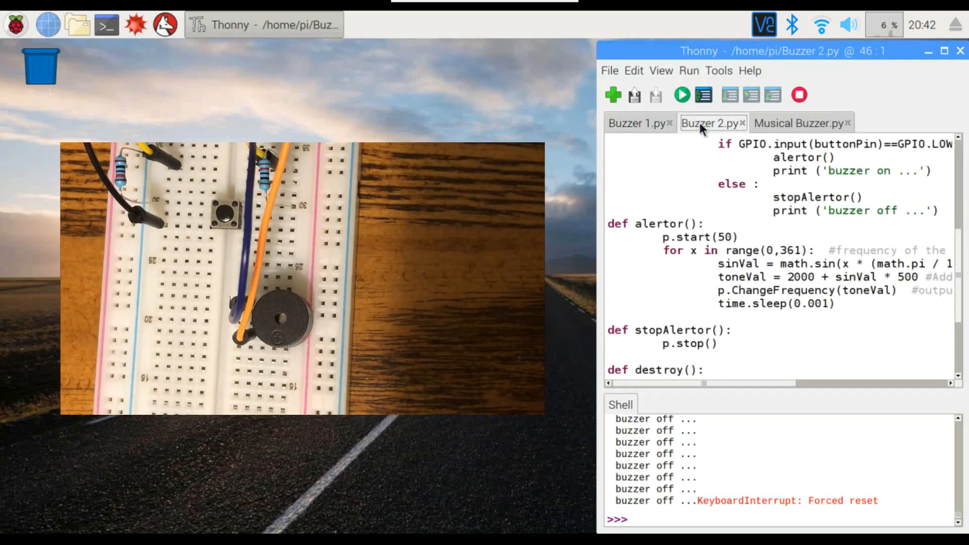
{"action": "scroll", "scroll_direction": "up", "scroll_amount": 3}
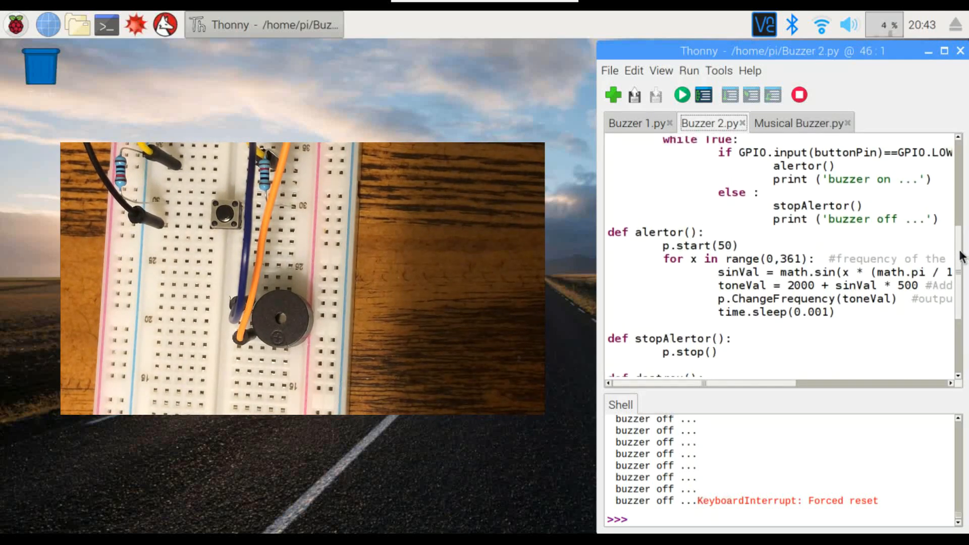
{"action": "scroll", "scroll_direction": "up", "scroll_amount": 3}
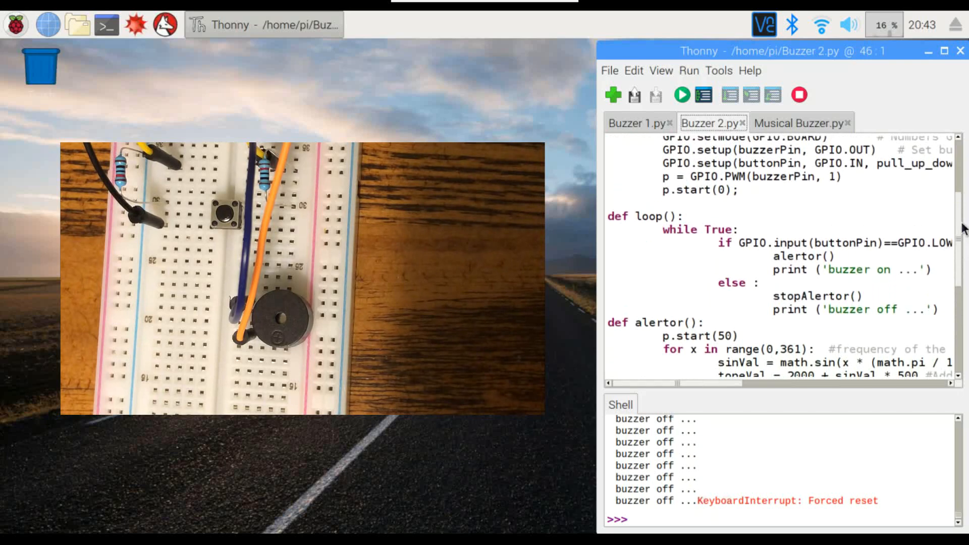
{"action": "scroll", "scroll_direction": "up", "scroll_amount": 3}
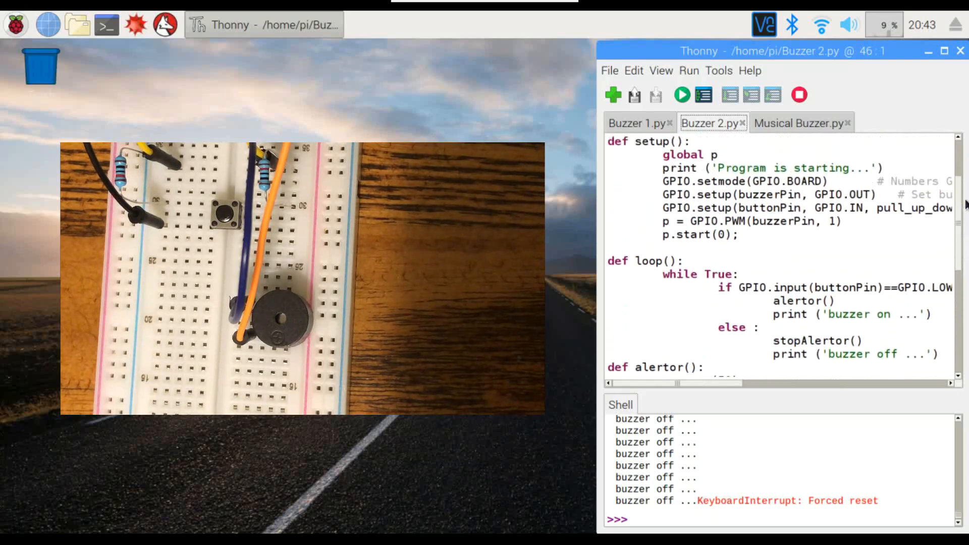
{"action": "scroll", "scroll_direction": "up", "scroll_amount": 3}
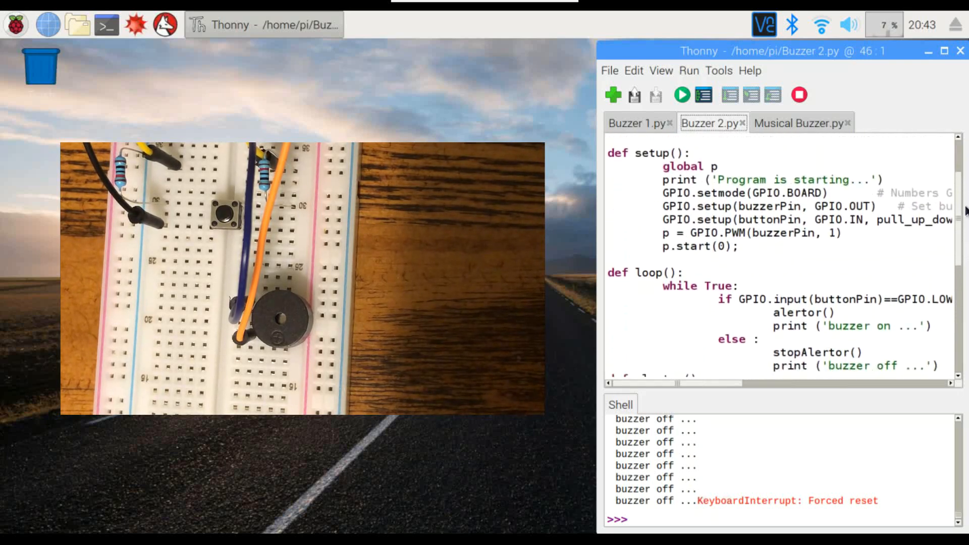
{"action": "scroll", "scroll_direction": "down", "scroll_amount": 3}
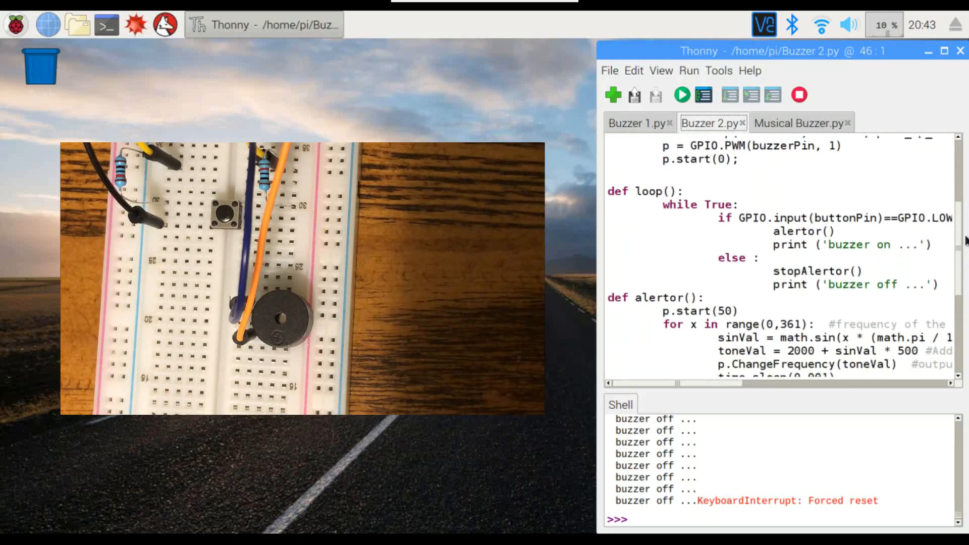
{"action": "scroll", "scroll_direction": "down", "scroll_amount": 3}
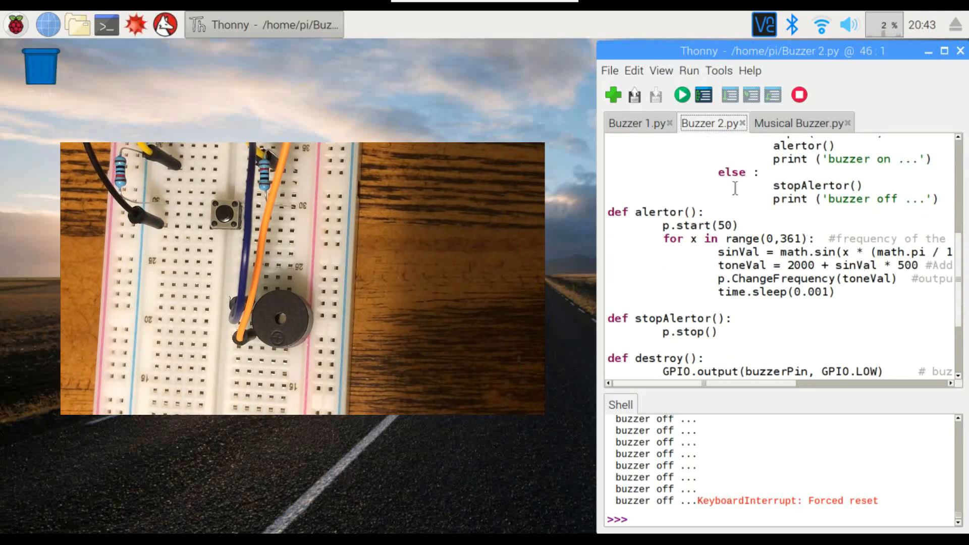
{"action": "mouse_move", "coordinate": [682, 94]}
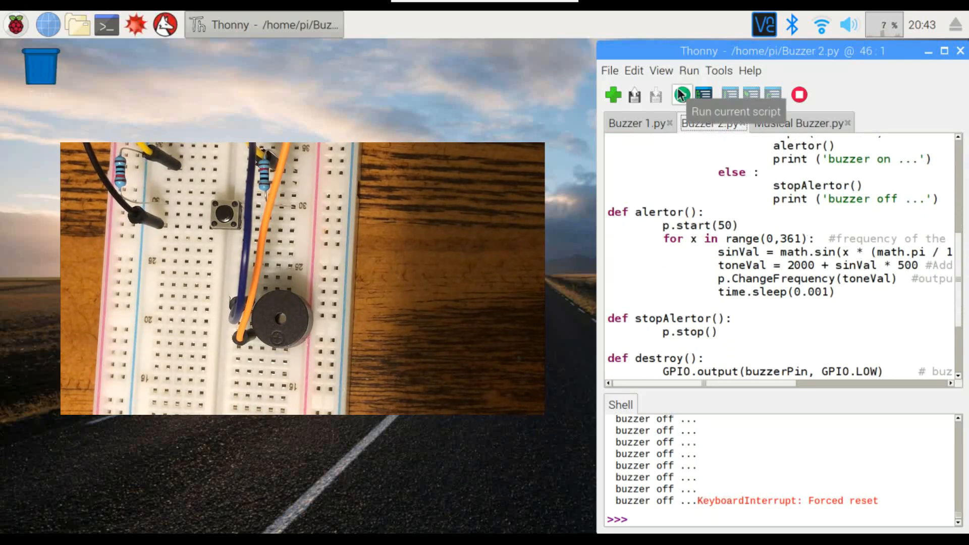
Run Buzzer 2.py on the passive buzzer, then stop it with a forced reset.
{"action": "left_click", "coordinate": [680, 94]}
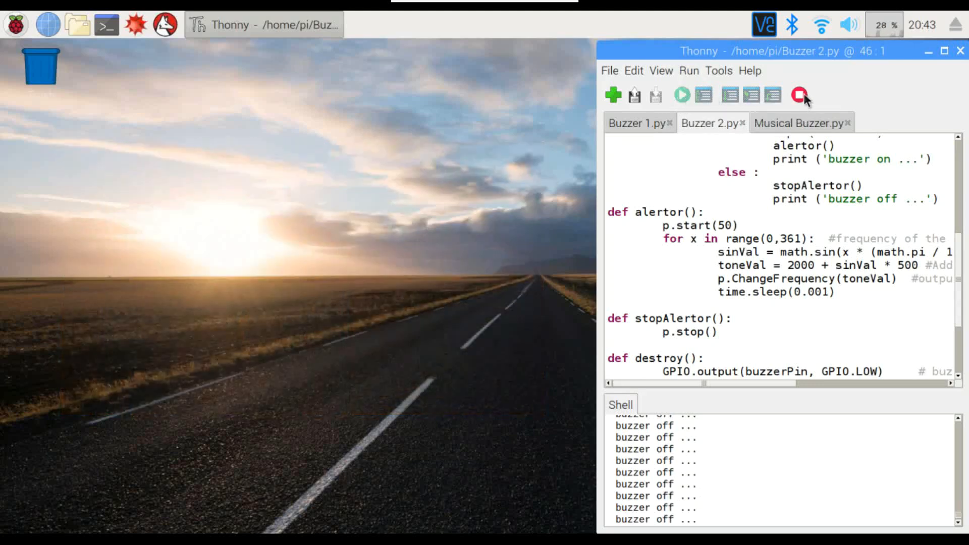
{"action": "left_click", "coordinate": [799, 95]}
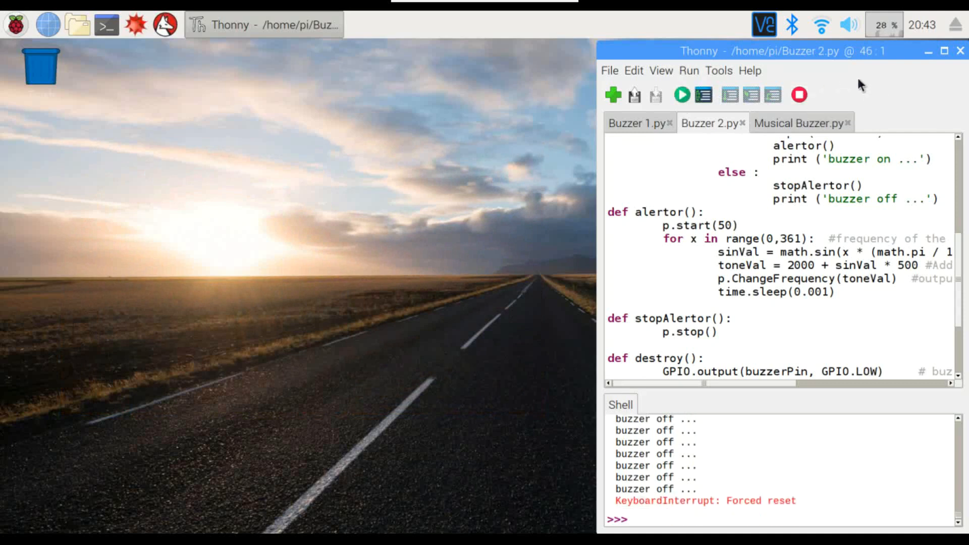
Switch to Musical Buzzer.py, showing buzzer_pin = 17 and the notes frequency dictionary.
{"action": "left_click", "coordinate": [797, 123]}
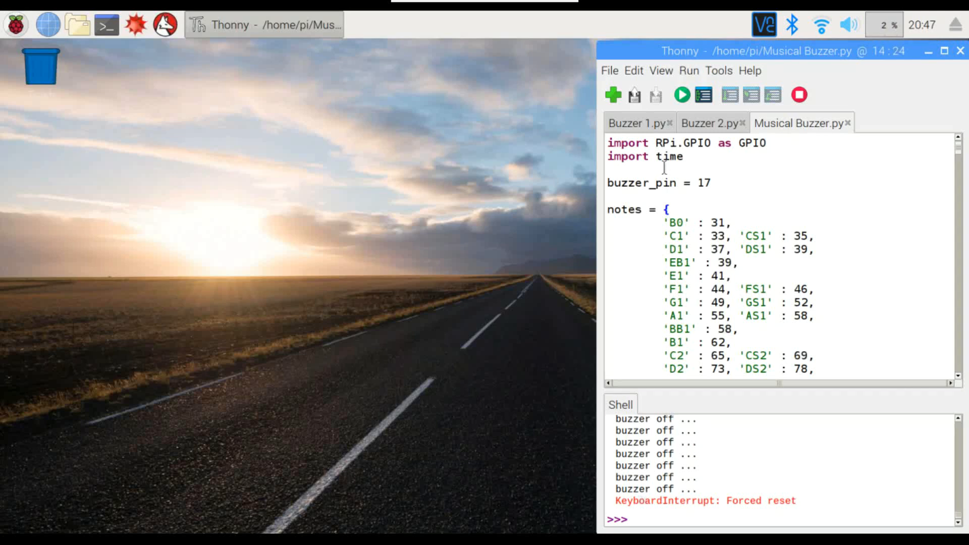
{"action": "left_click", "coordinate": [798, 501]}
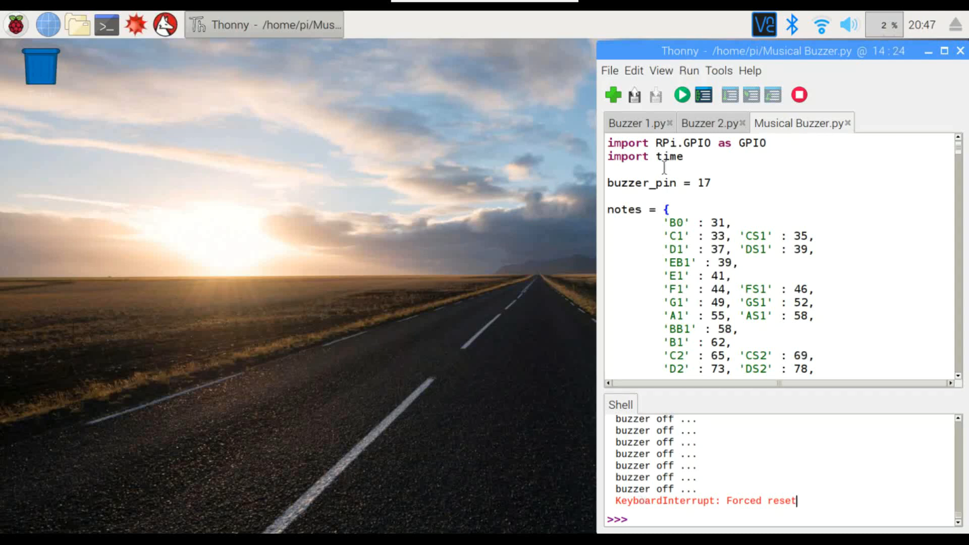